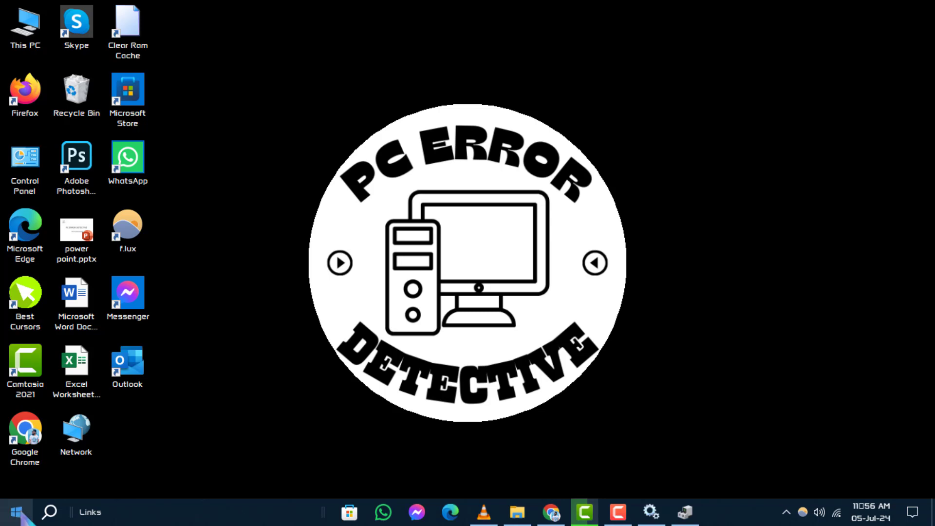
Launch the Services console by running services.msc.
{"action": "type", "text": "services.msc"}
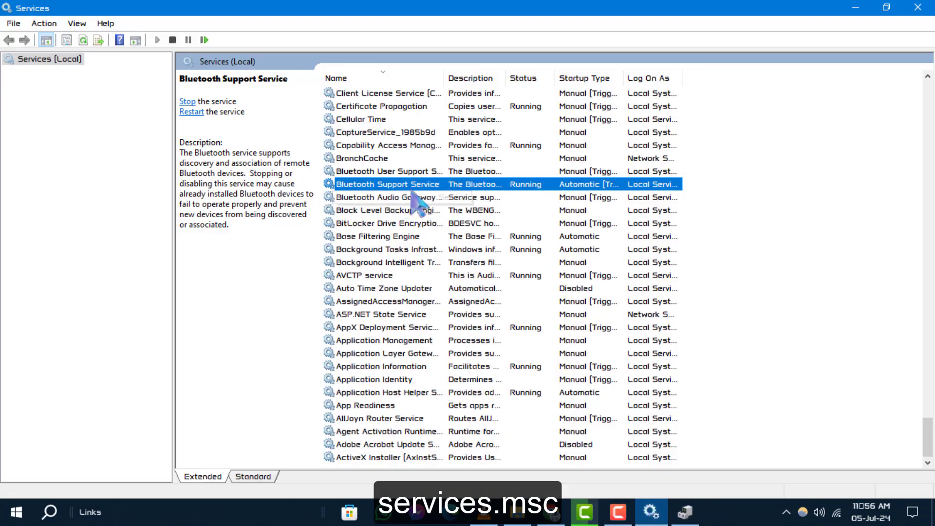
Set Bluetooth Support Service startup type to Automatic in its properties.
{"action": "double_click", "coordinate": [388, 185]}
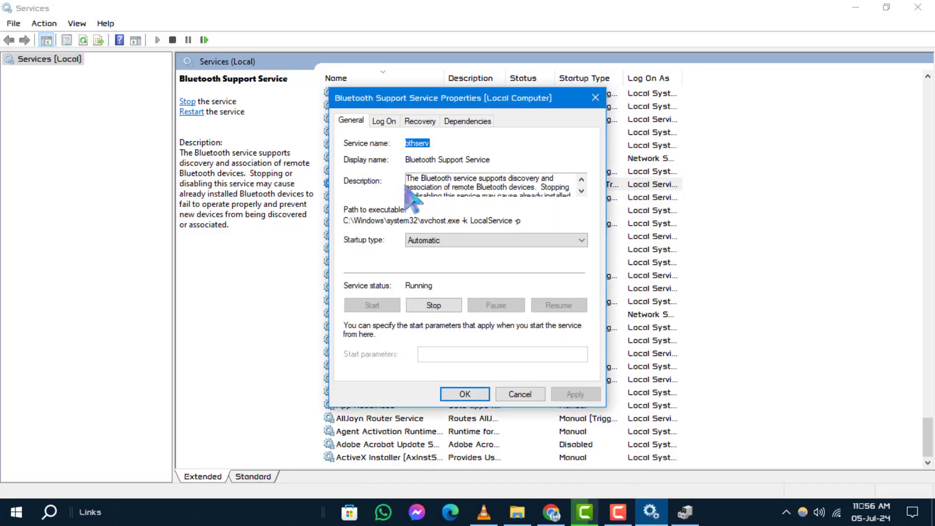
{"action": "mouse_move", "coordinate": [359, 256]}
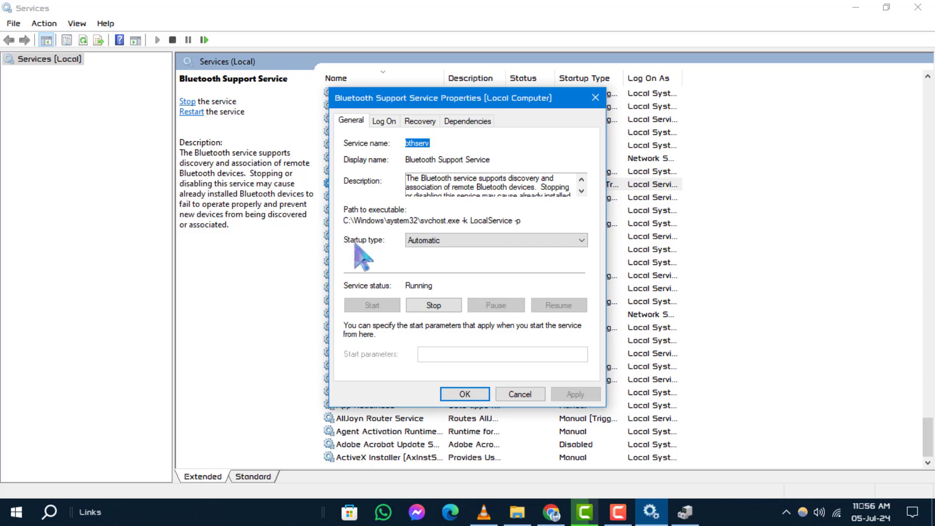
{"action": "mouse_move", "coordinate": [491, 115]}
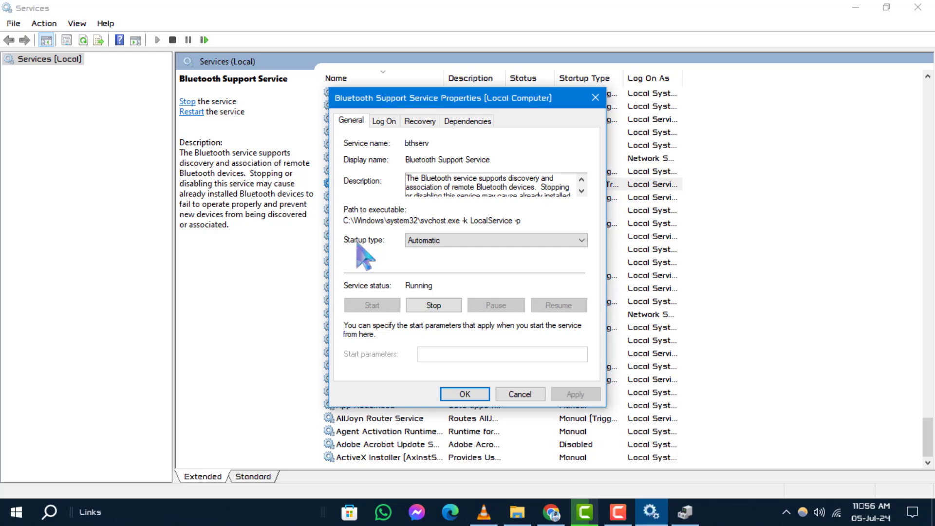
{"action": "left_click", "coordinate": [580, 239]}
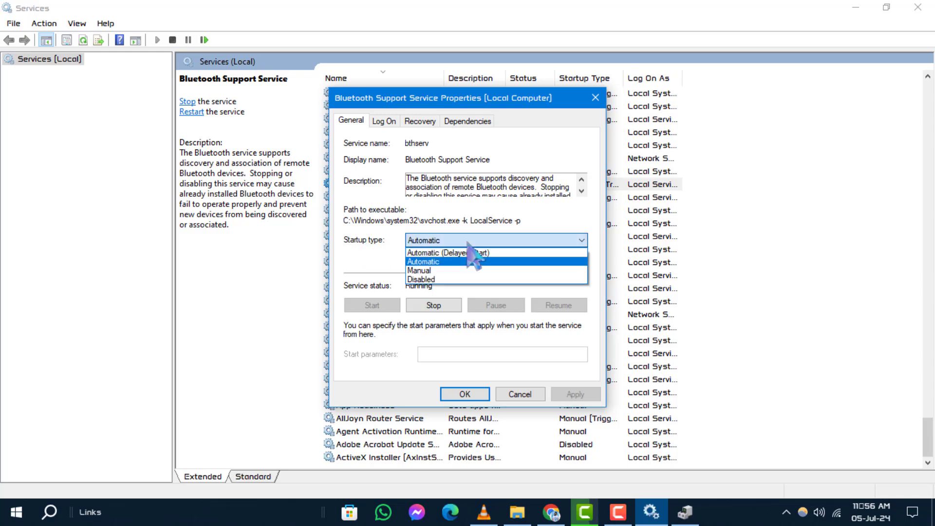
{"action": "left_click", "coordinate": [423, 261]}
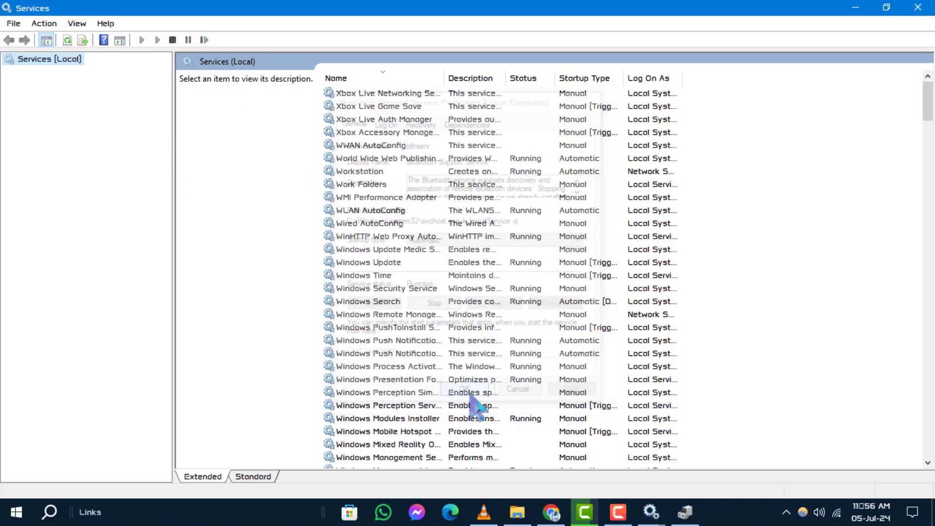
{"action": "right_click", "coordinate": [17, 512]}
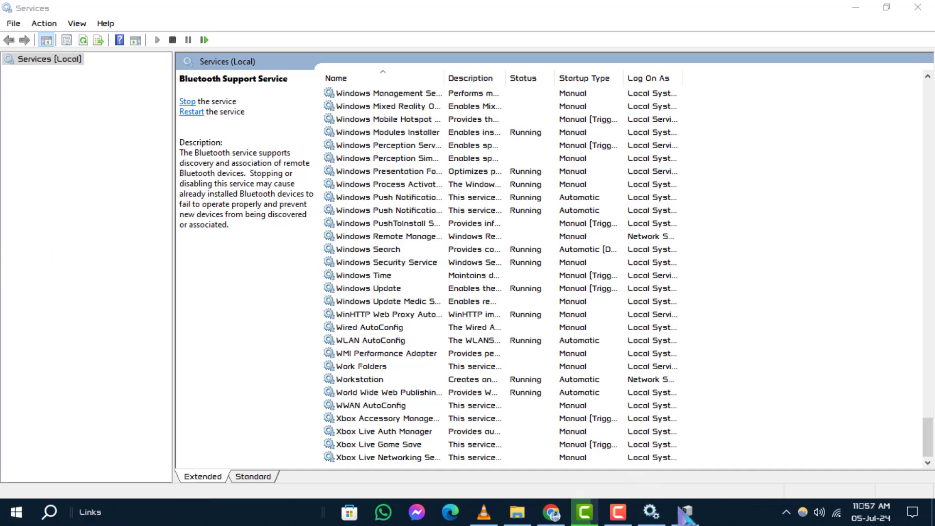
Switch to Device Manager and select the computer node to scan for hardware changes.
{"action": "left_click", "coordinate": [685, 512]}
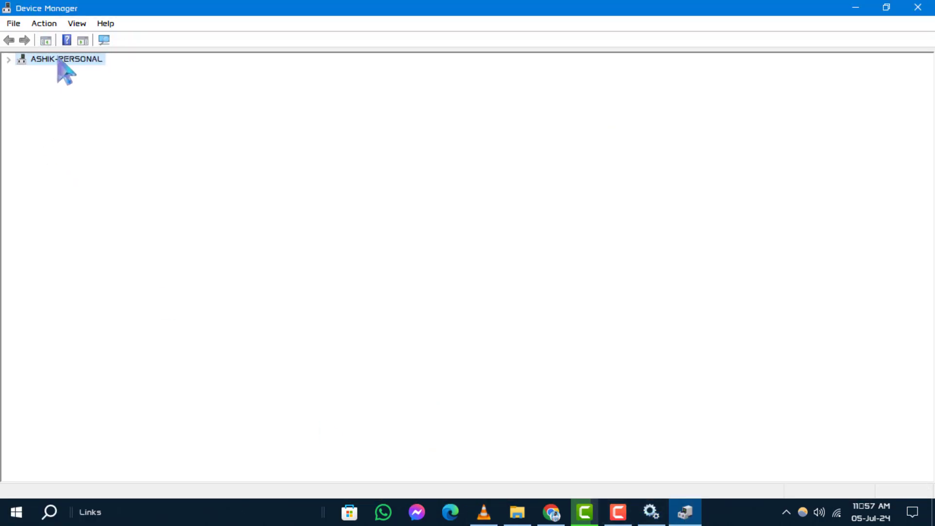
{"action": "left_click", "coordinate": [9, 58]}
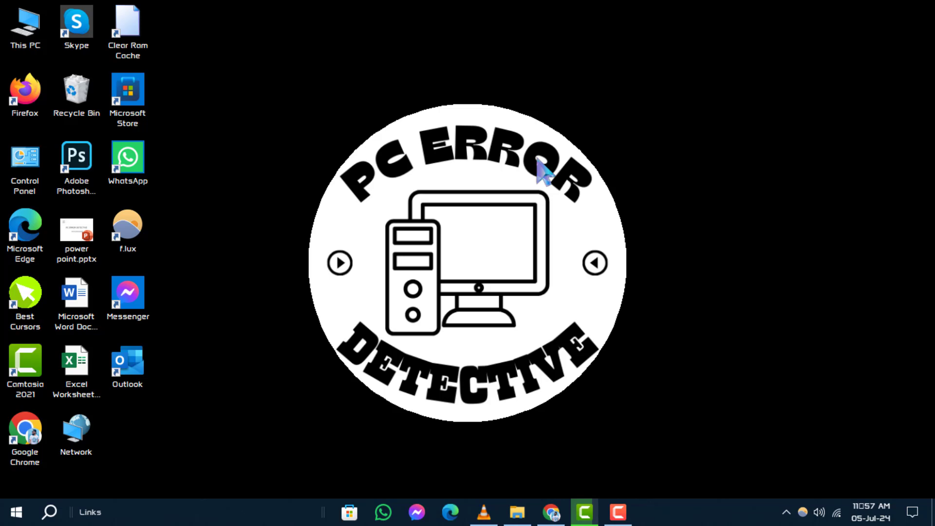
{"action": "mouse_move", "coordinate": [624, 193]}
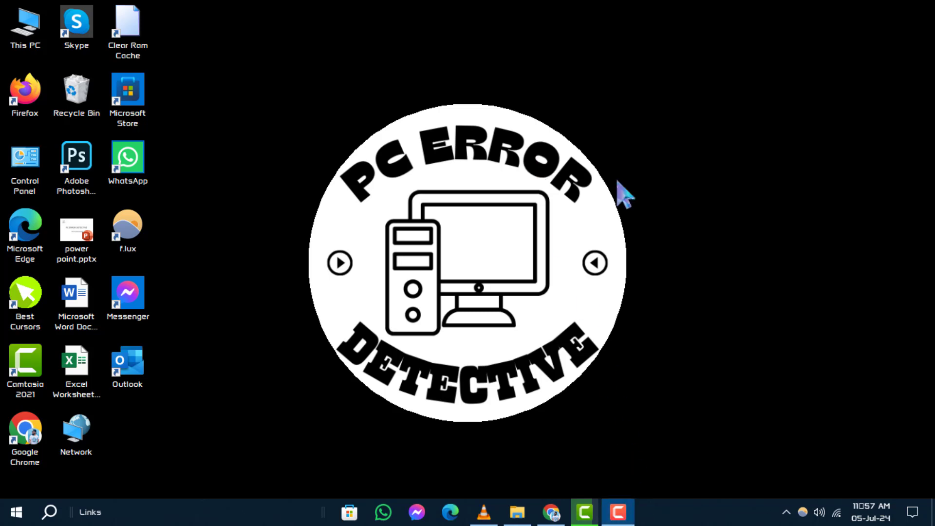